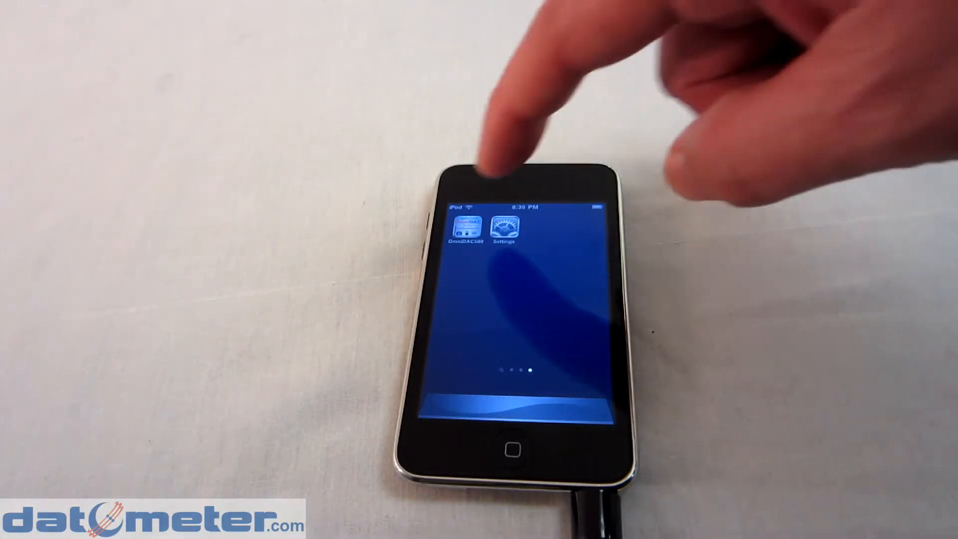
Launch the OmniDAC 500 app and reach the Sound Level test setup screen
click(464, 231)
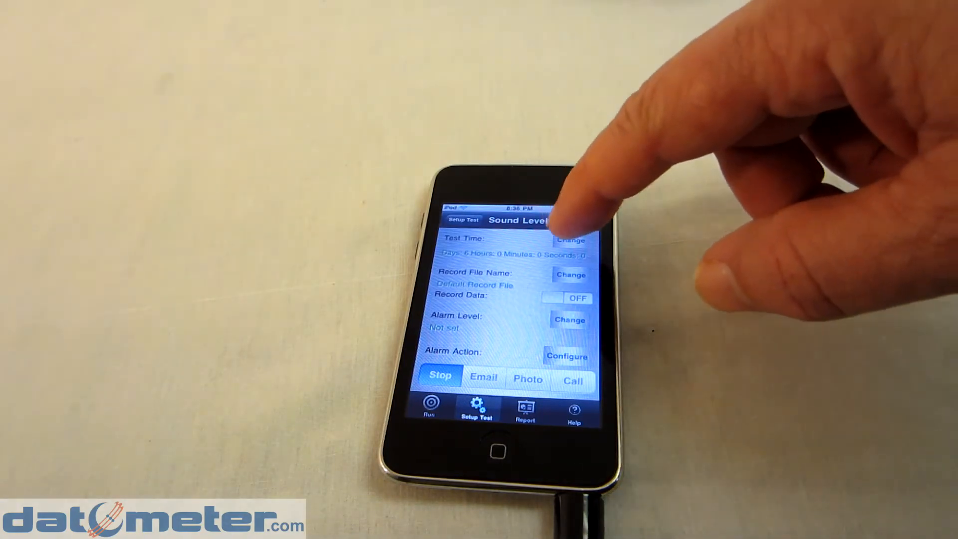
Set the test time to Continuous and leave Record Data switched off
click(570, 239)
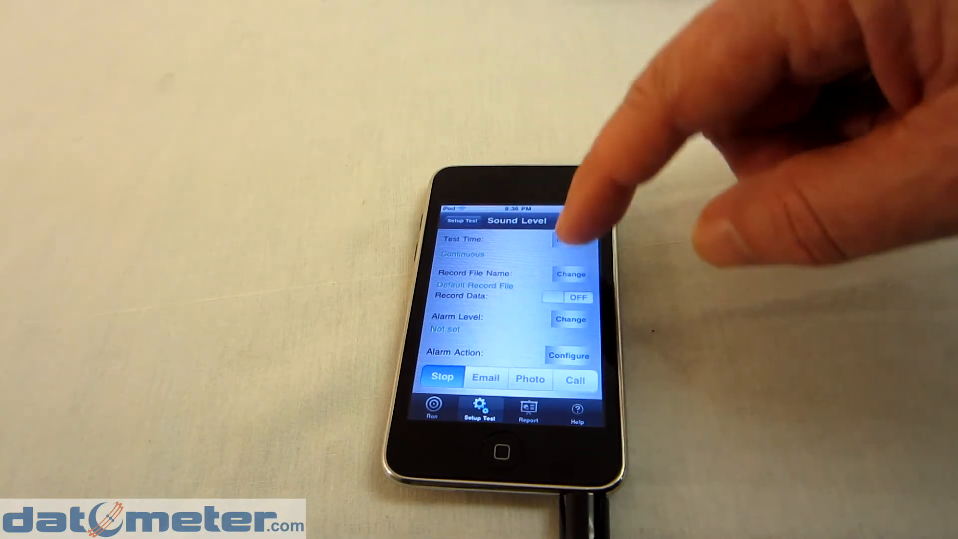
click(576, 297)
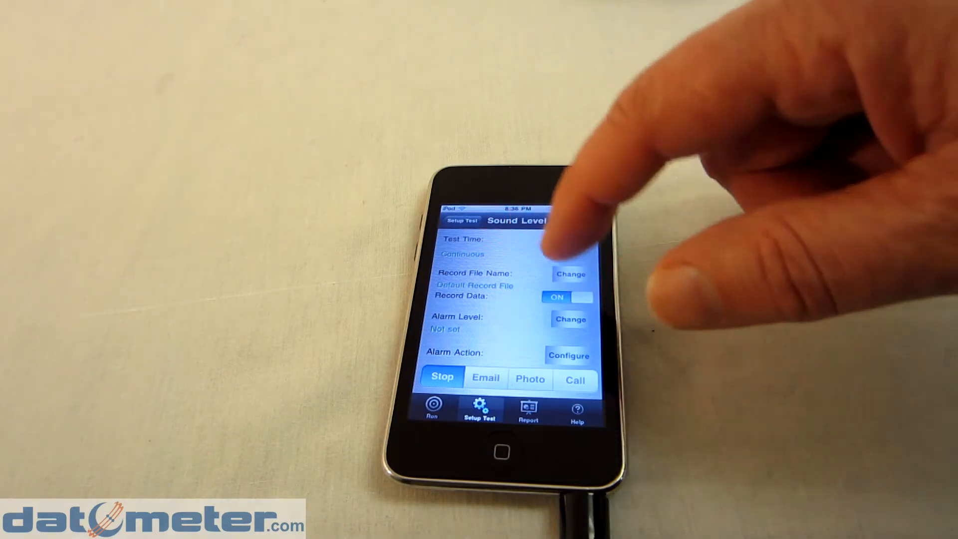
click(567, 298)
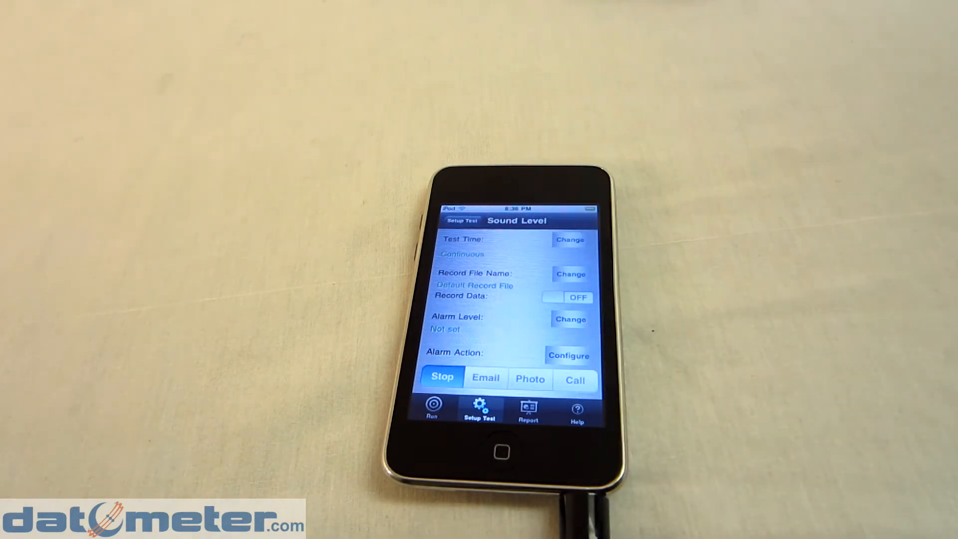
Cancel the alarm level entry and bring up the Alarm Level Action settings
click(570, 319)
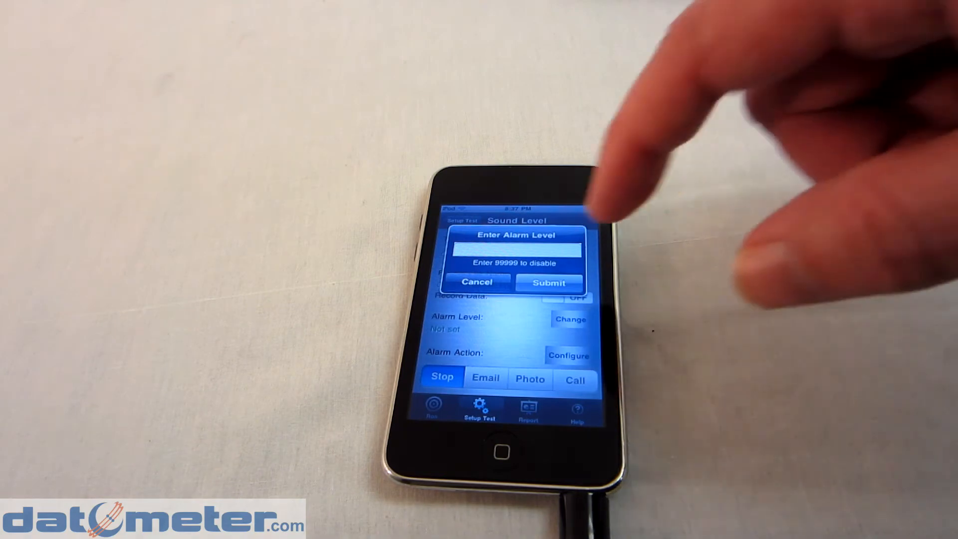
click(479, 282)
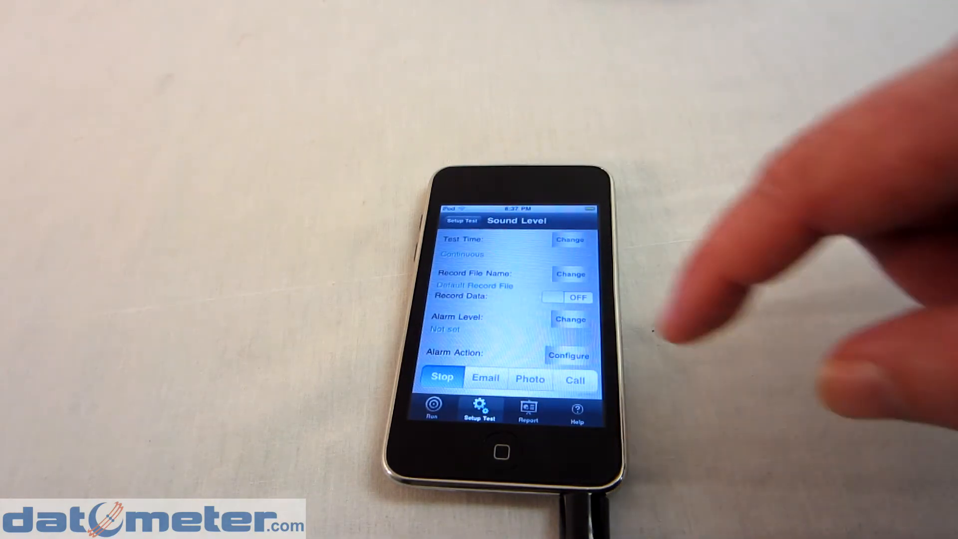
click(568, 355)
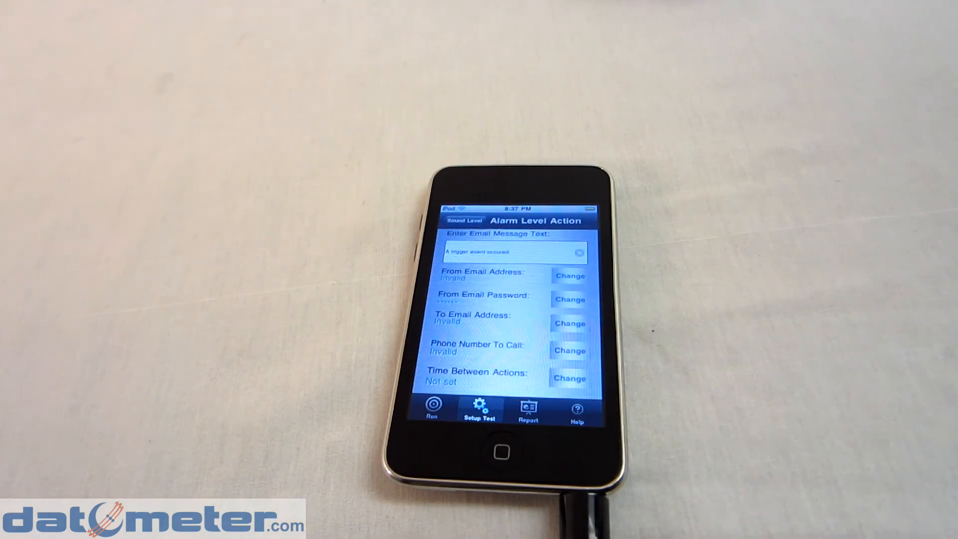